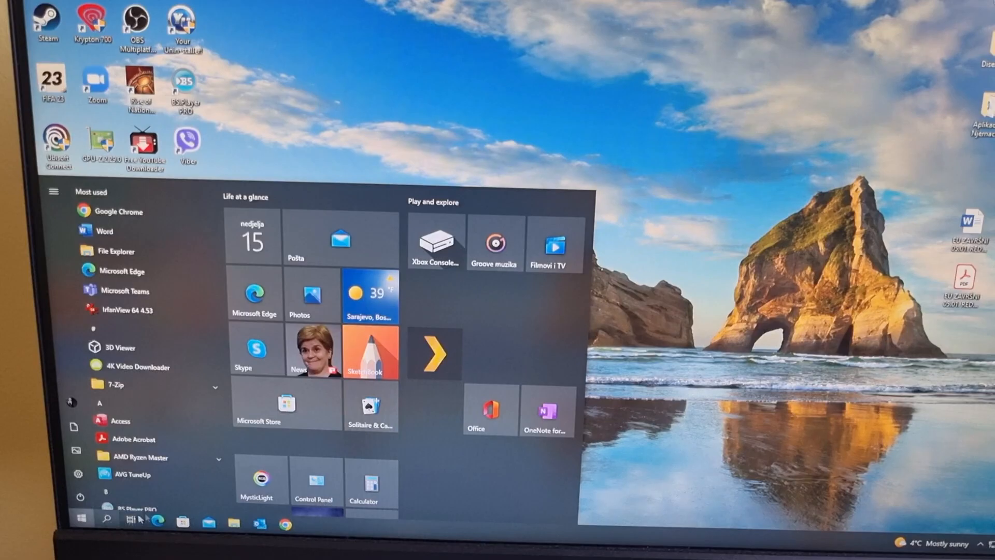
# - Go through Control Panel and Hardware and Sound to Power Options, selecting High performance
pyautogui.click(314, 489)
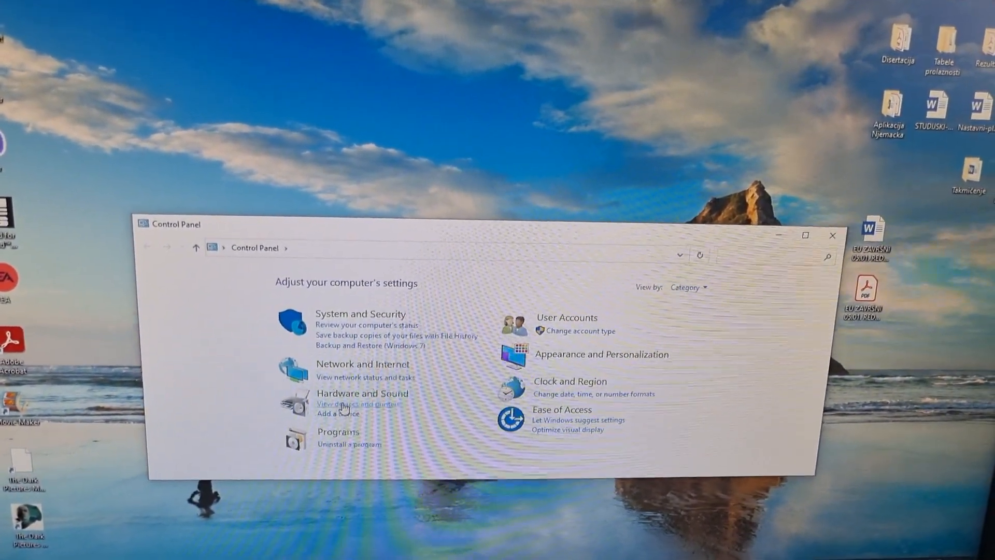
pyautogui.click(361, 393)
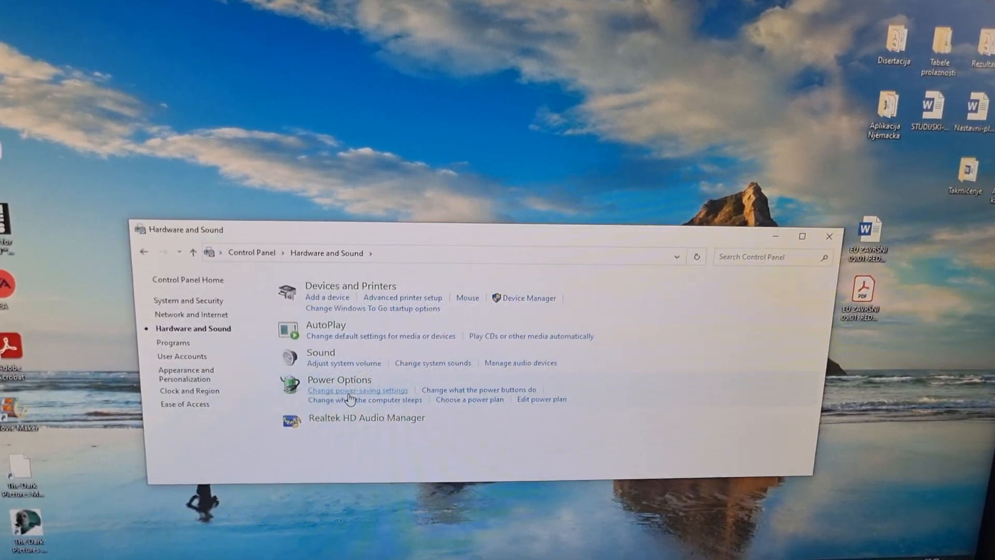
pyautogui.click(357, 390)
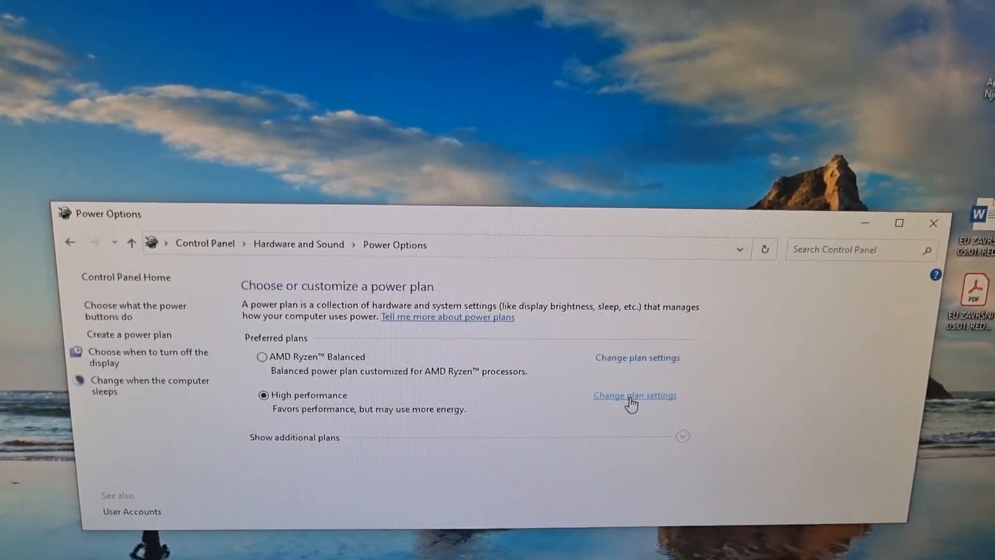
# - Check High performance processor settings: minimum 5%, cooling Active, maximum 100%, then close
pyautogui.click(634, 395)
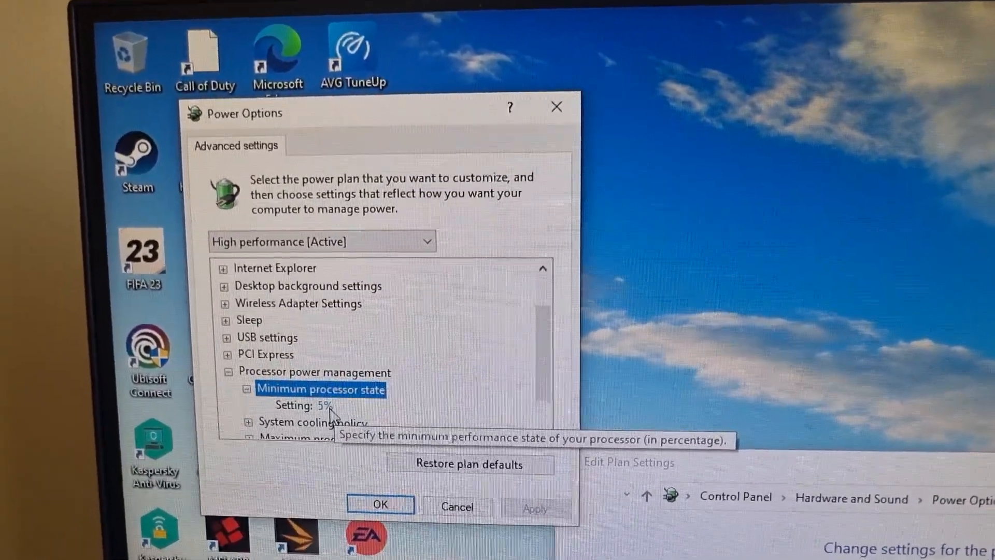
pyautogui.scroll(-3)
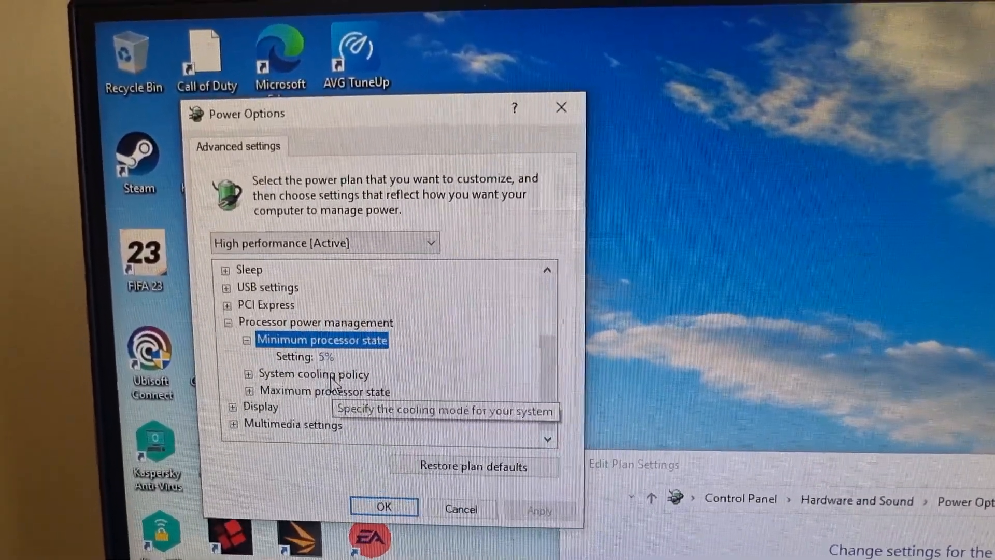
pyautogui.click(313, 374)
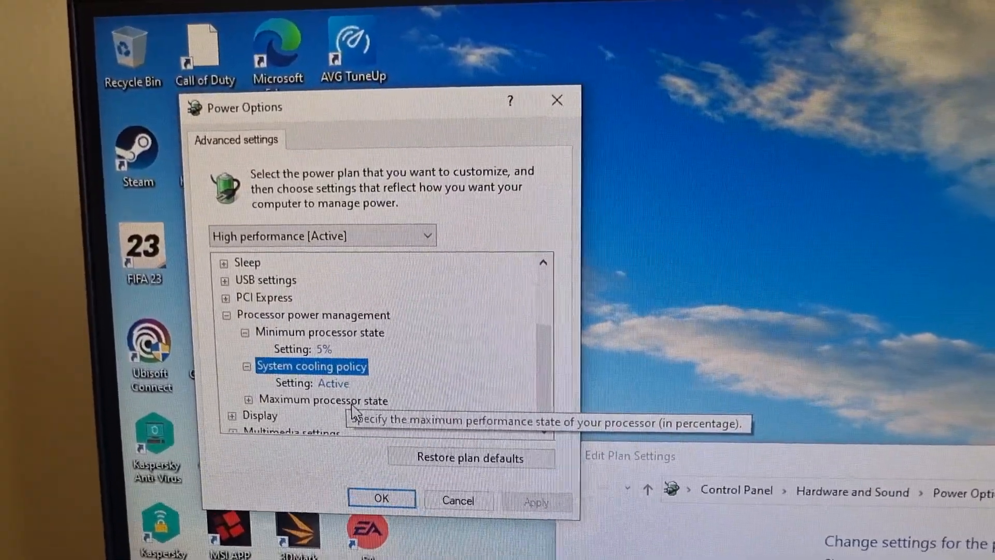
pyautogui.click(323, 399)
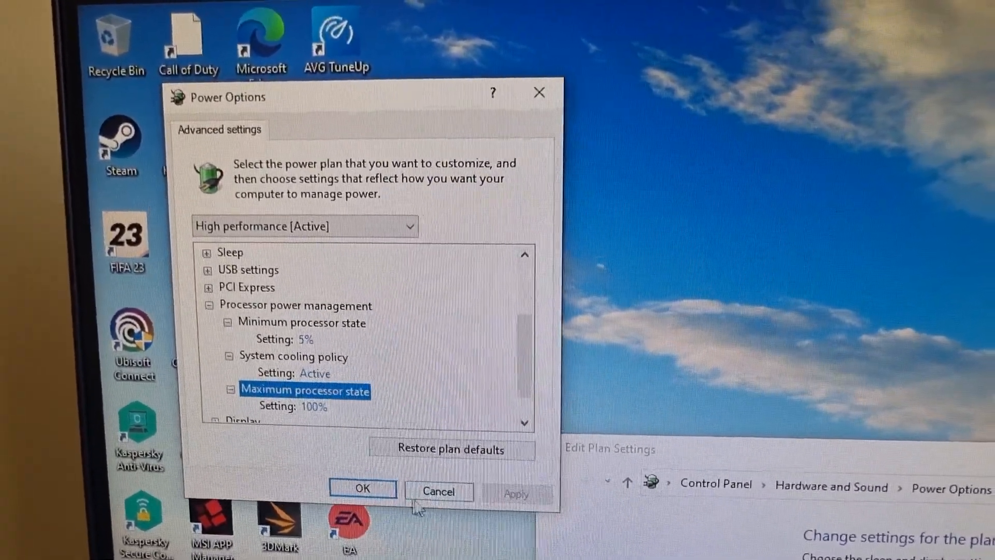
pyautogui.click(438, 492)
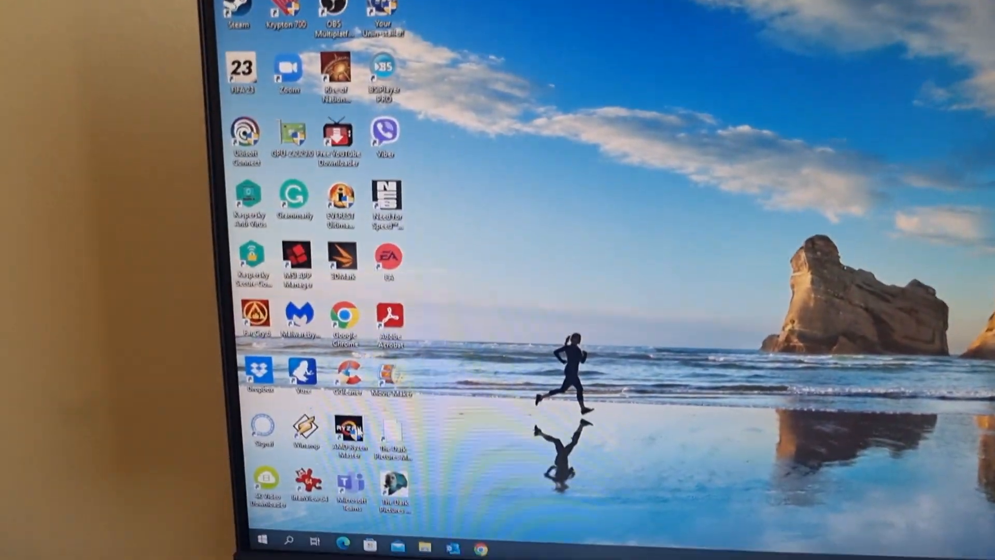
# - Launch AMD Ryzen Master, allowing the UAC prompt and accepting the overclocking warning
pyautogui.doubleClick(348, 432)
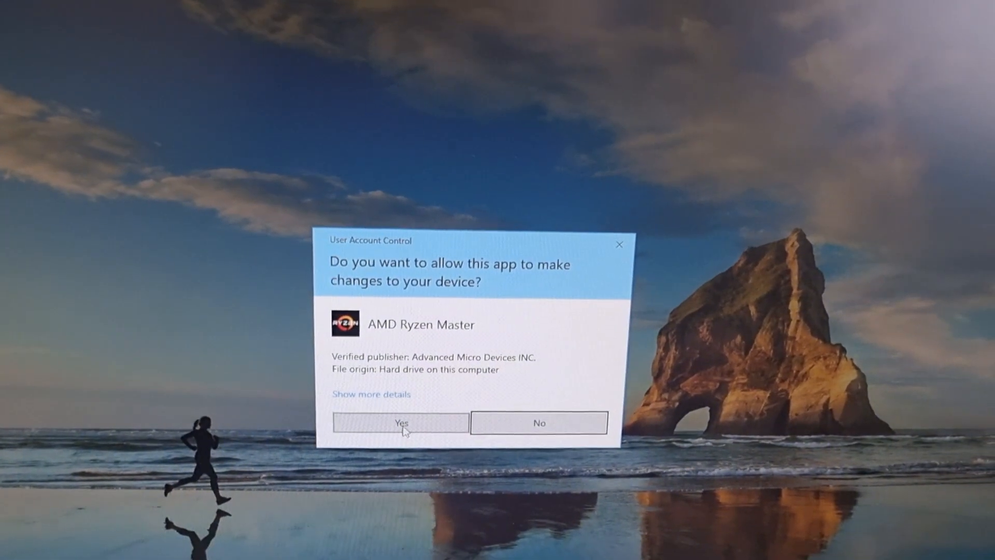
pyautogui.click(400, 423)
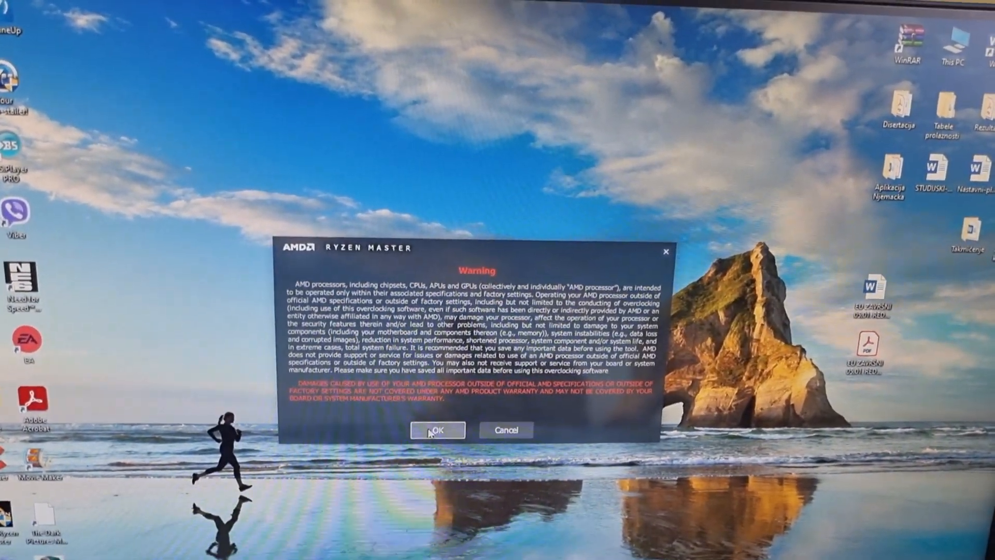
pyautogui.click(437, 430)
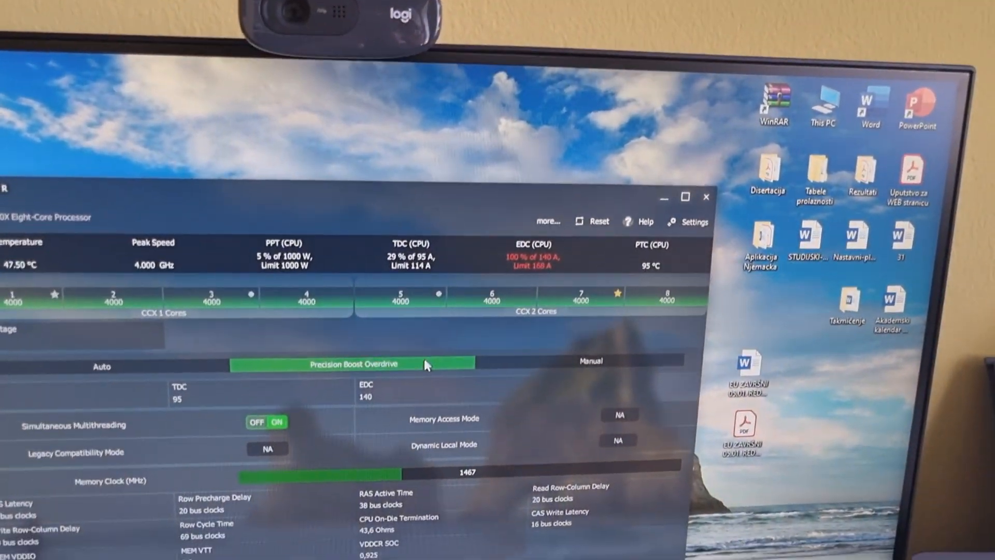